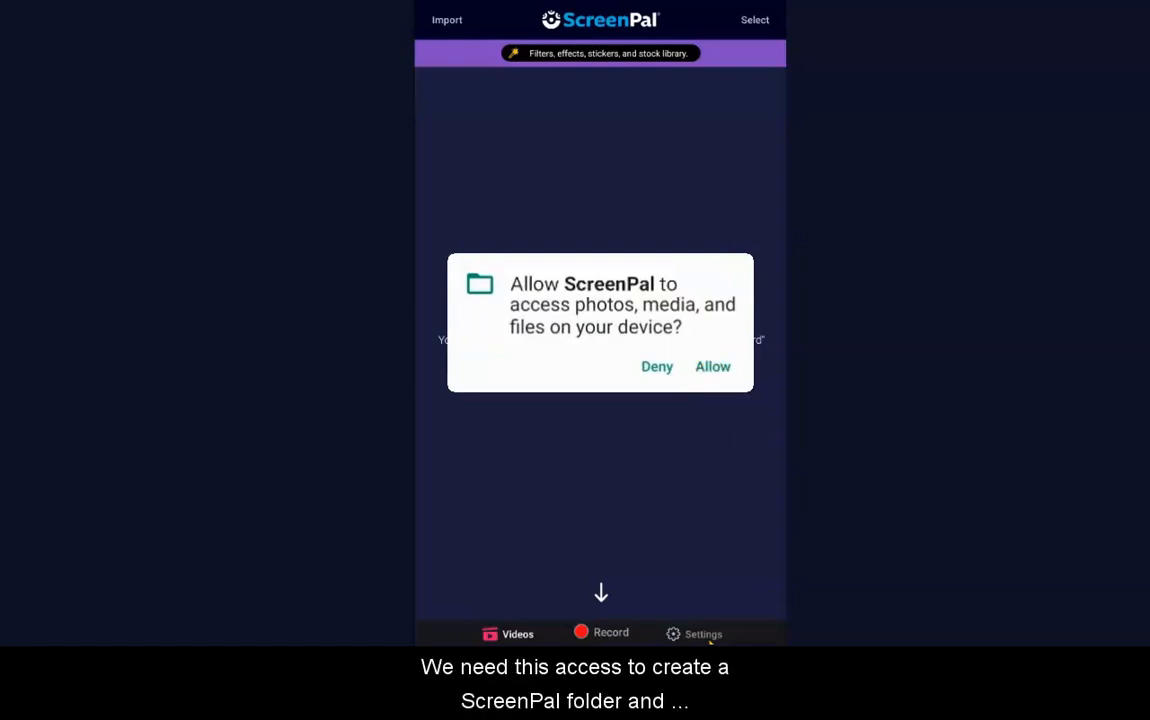
- Allow ScreenPal access to photos, media and files, then view the Settings page
left_click(712, 366)
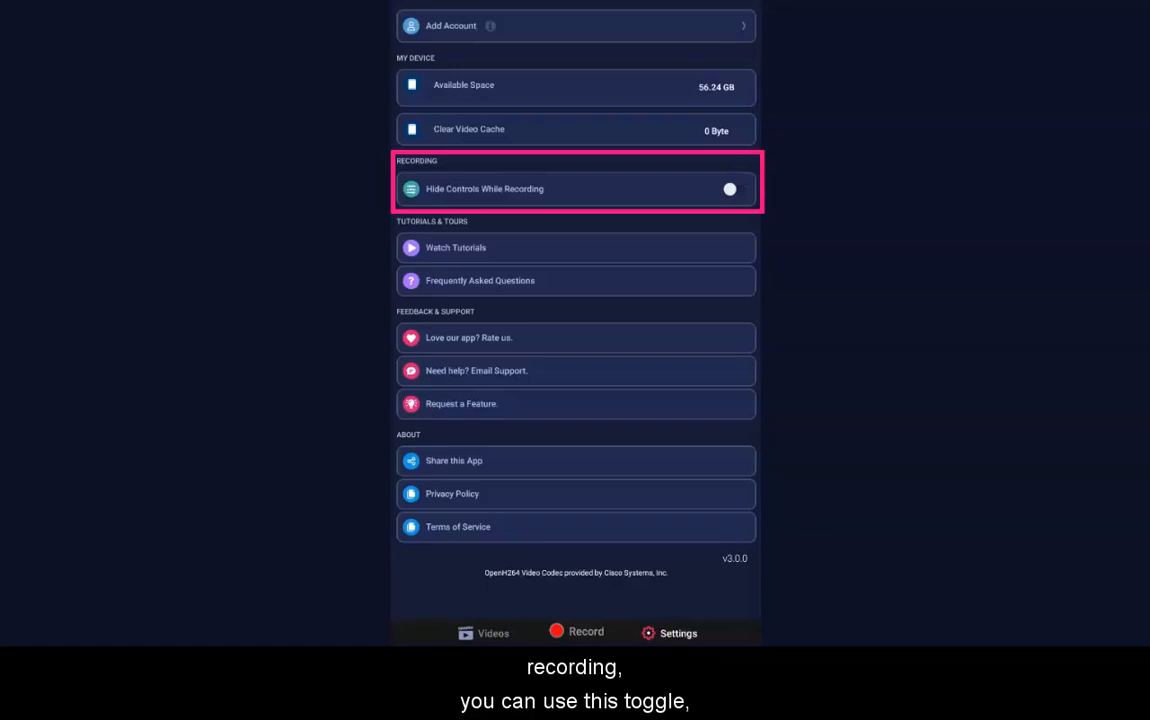
left_click(491, 633)
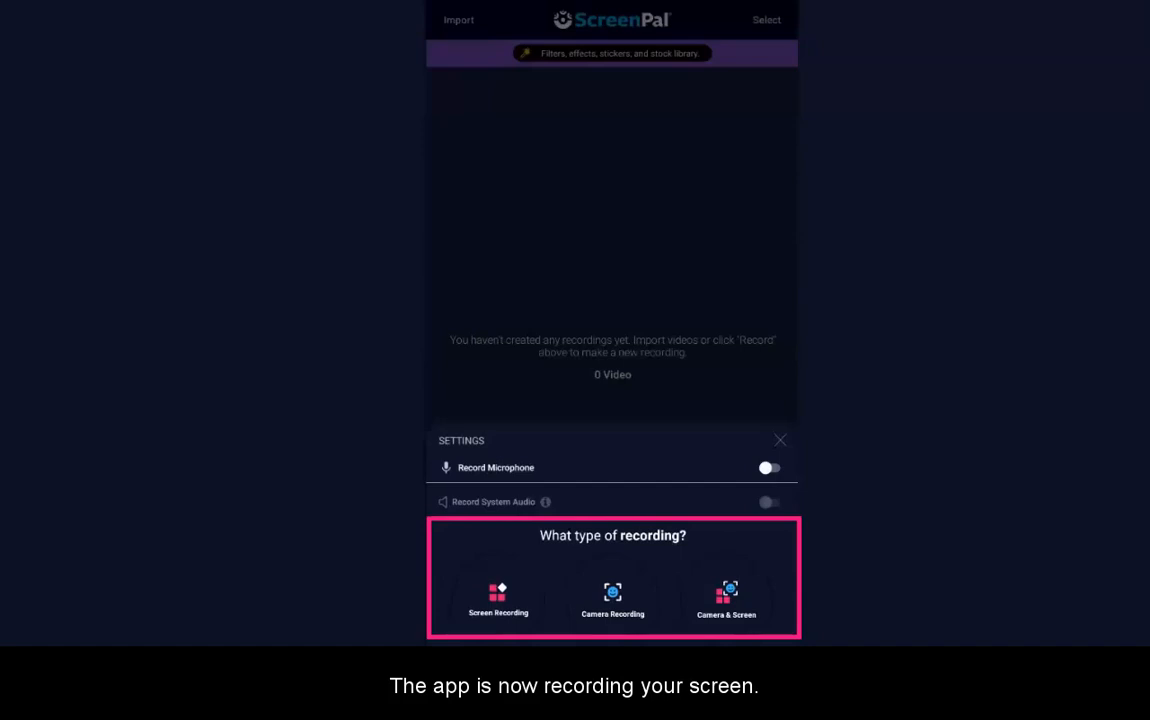
- Pick Camera & Screen as the recording type
left_click(497, 597)
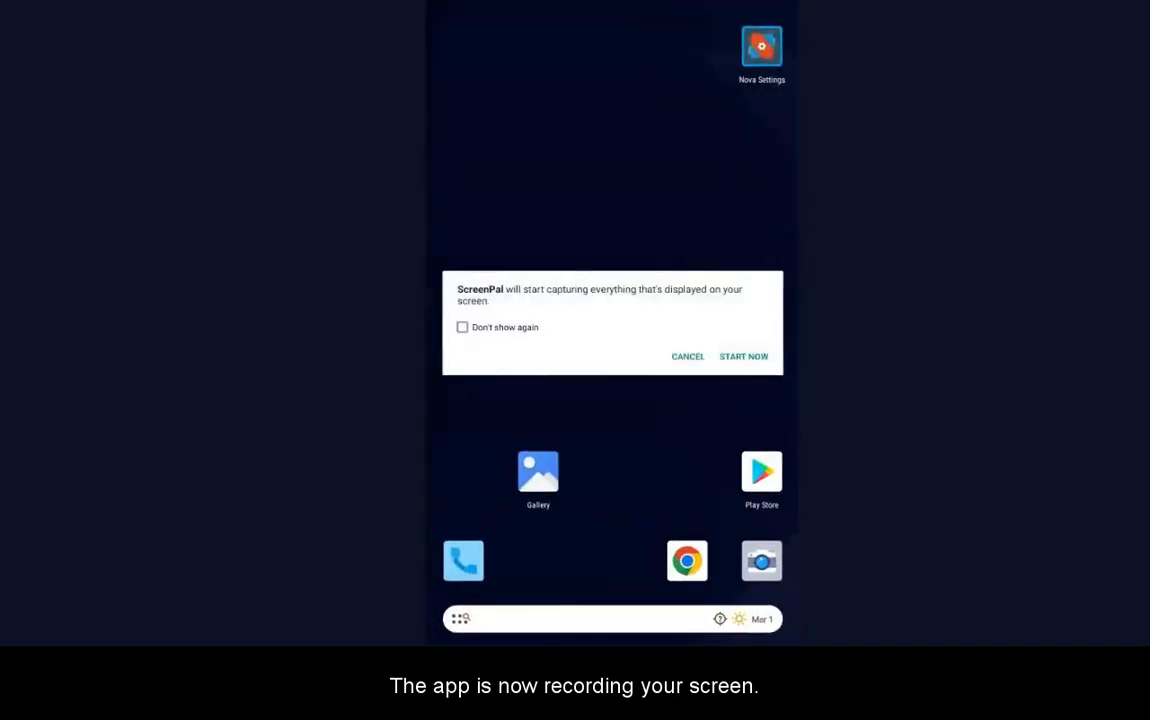
- Accept the screen-capture warning with START NOW to begin recording
left_click(744, 356)
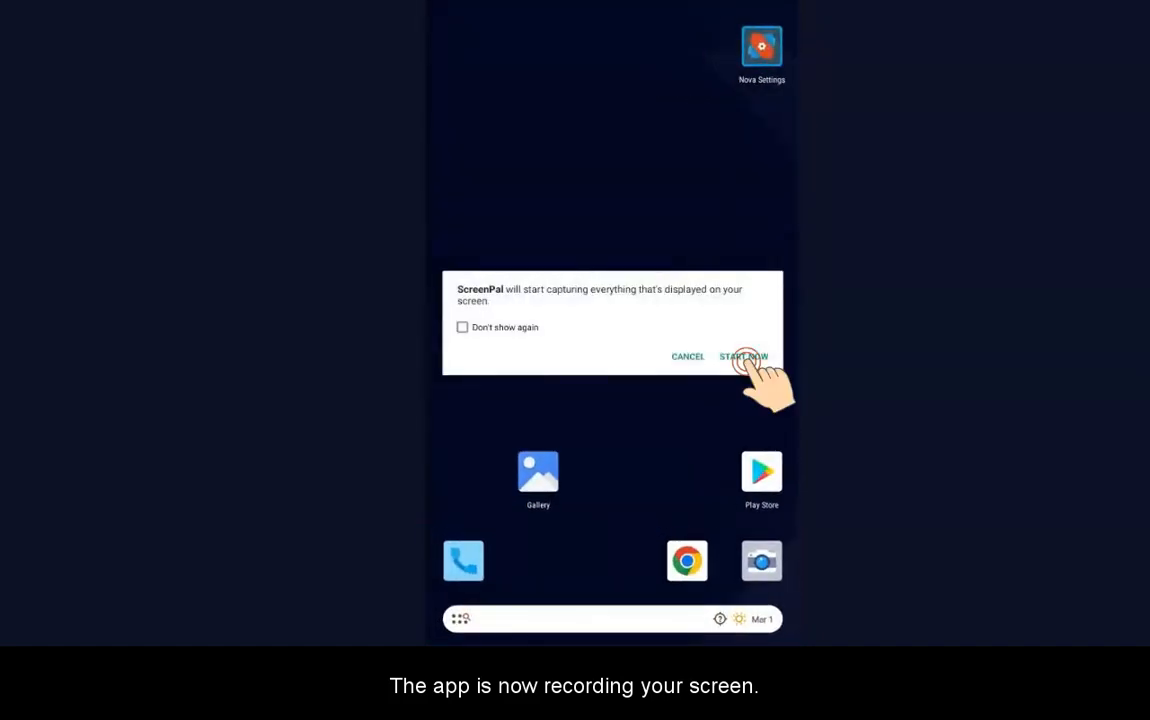
left_click(744, 356)
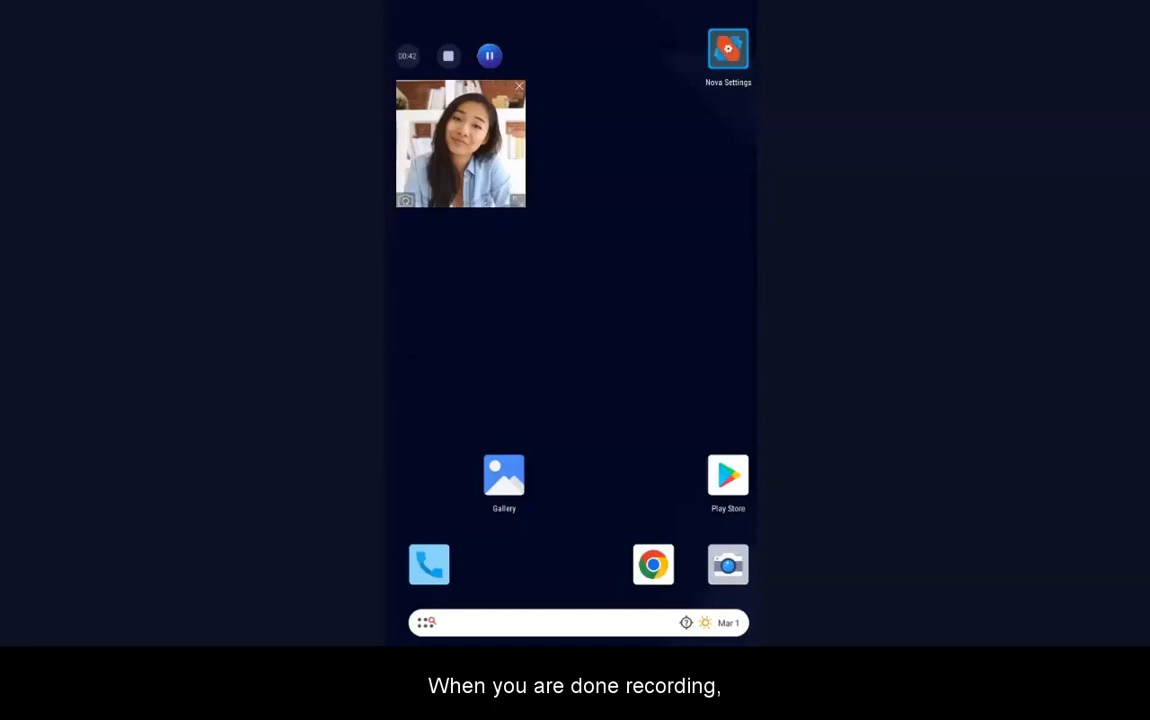
- Enlarge the facecam bubble and flip which camera feeds the overlay
left_click(520, 205)
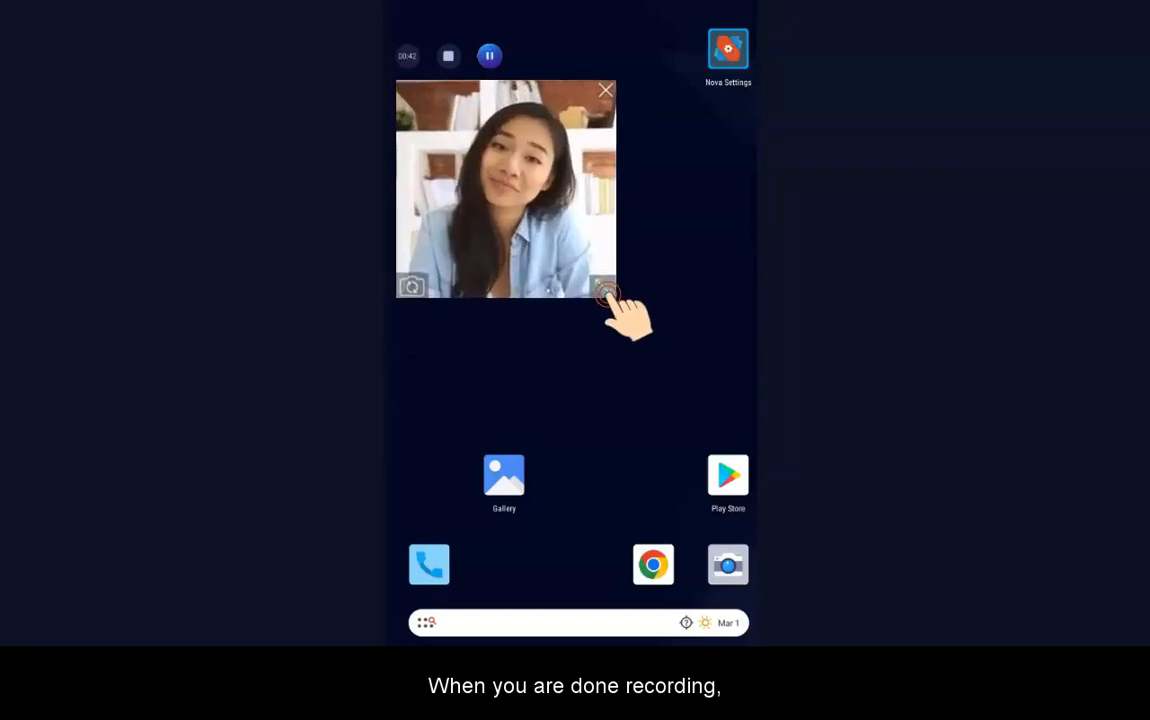
left_click(603, 288)
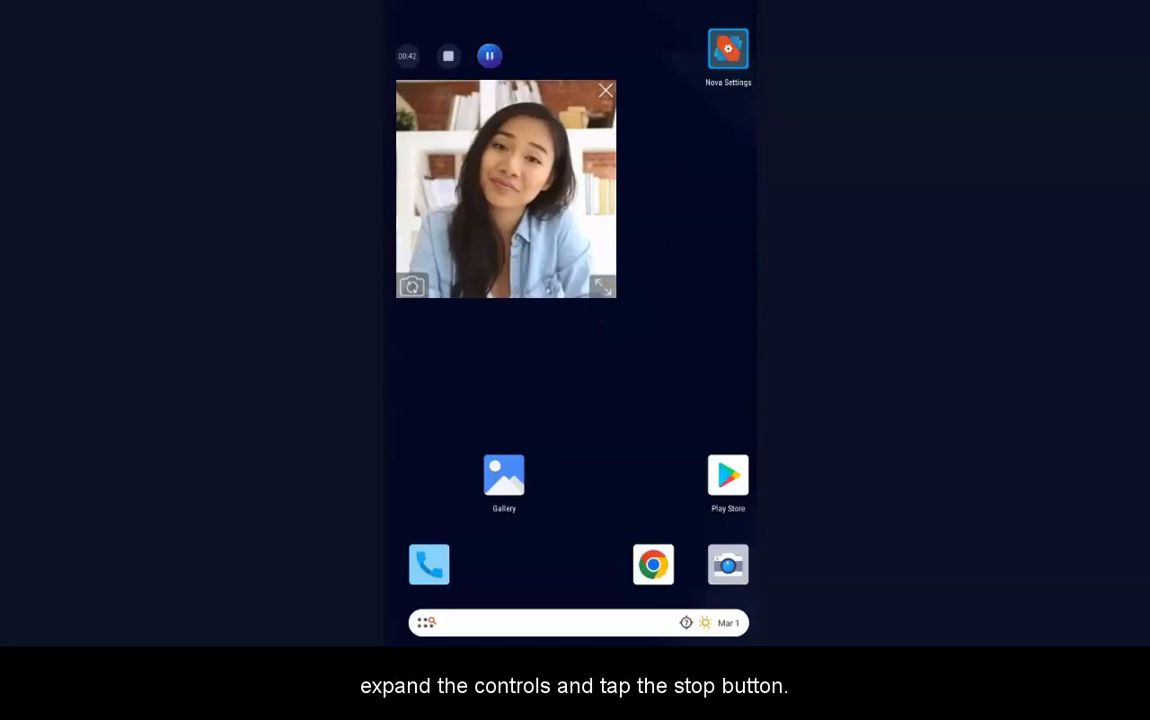
left_click(412, 286)
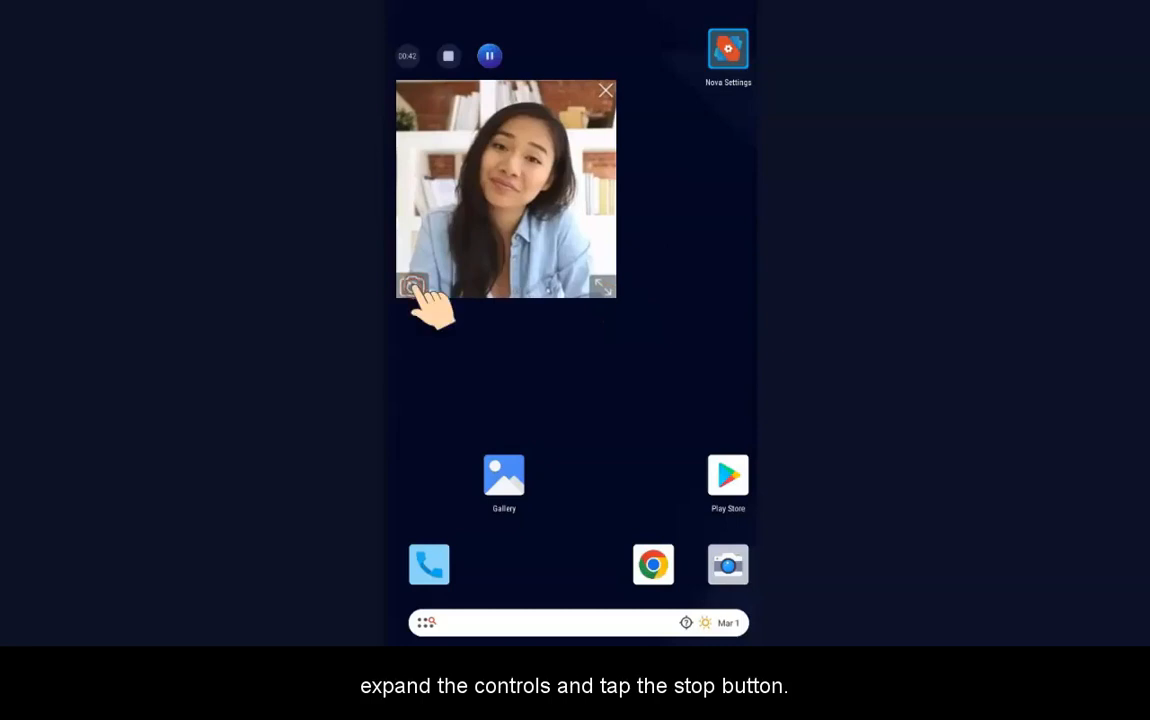
left_click(412, 285)
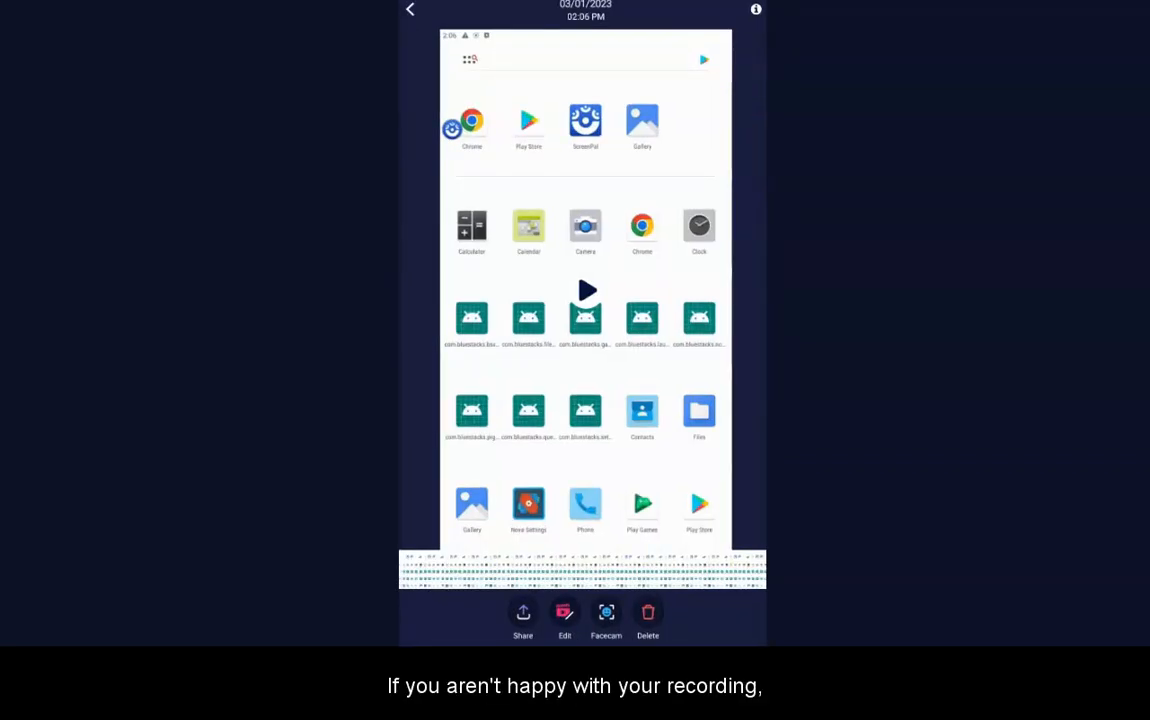
- Open the finished recording in the Trim/Cut editor via Edit
left_click(564, 617)
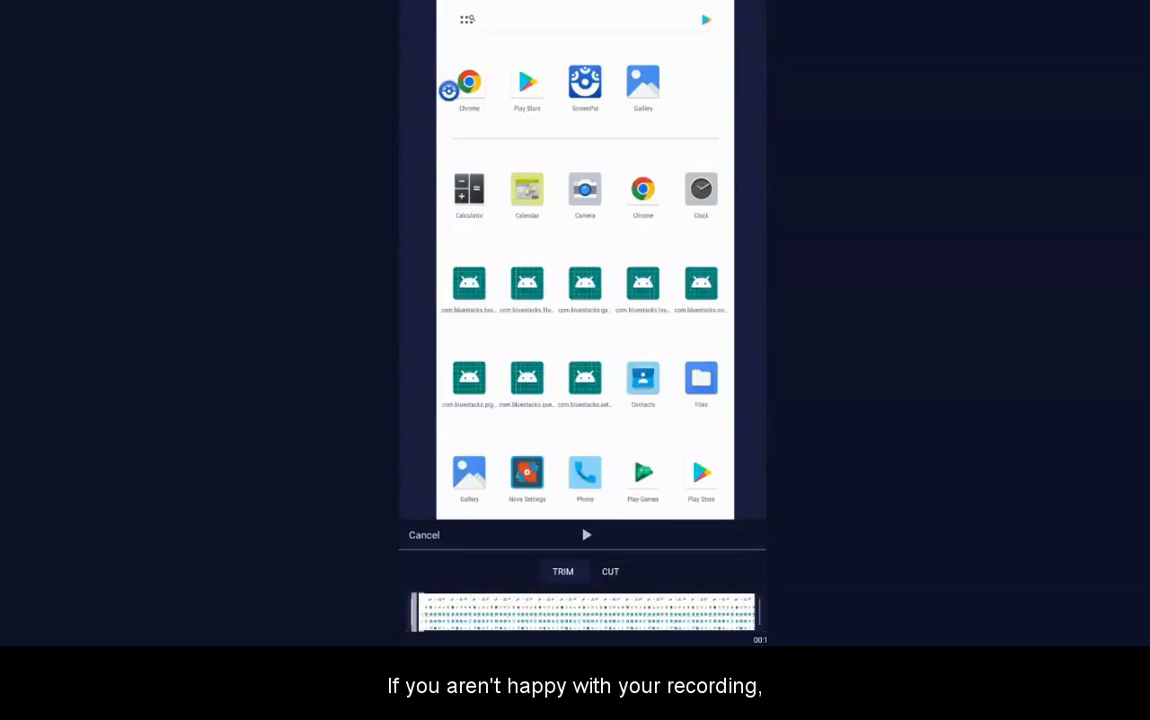